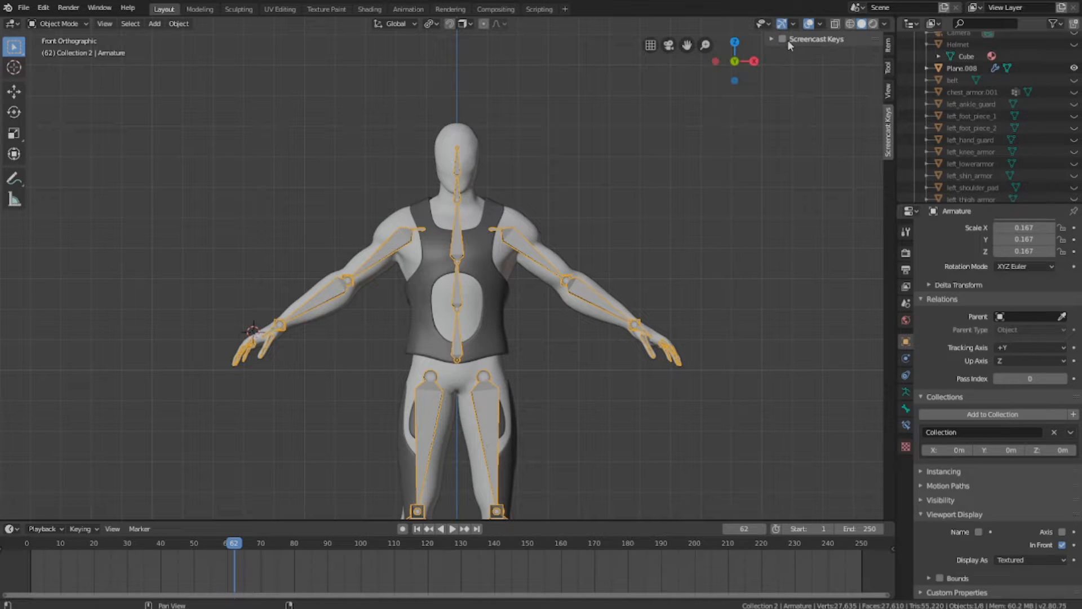
- Unhide all objects and zoom to inspect chest_armor.001 on the character
key(alt+h)
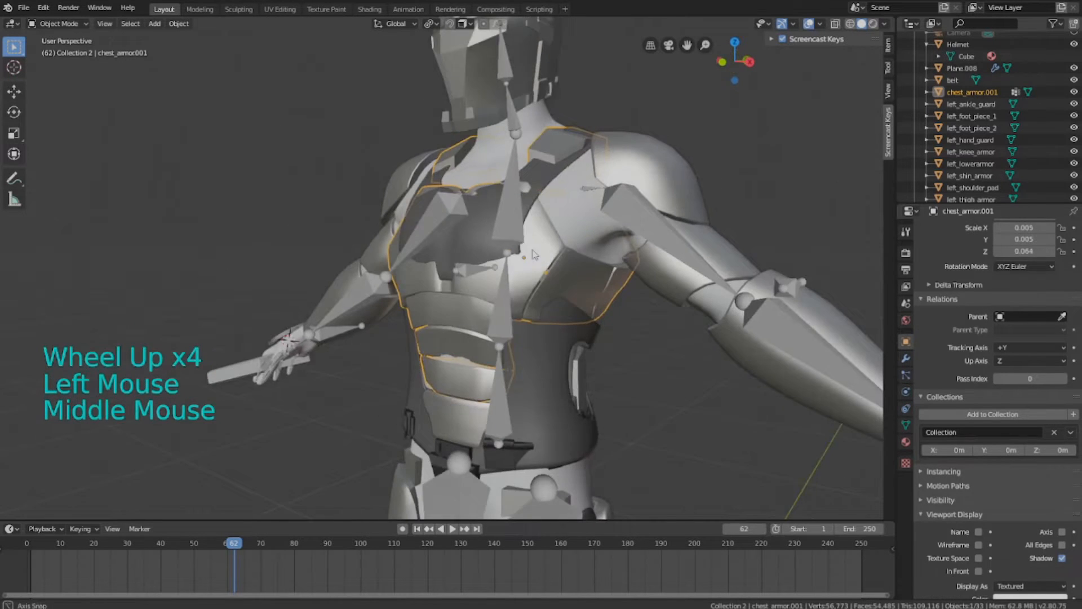
scroll(down, 3)
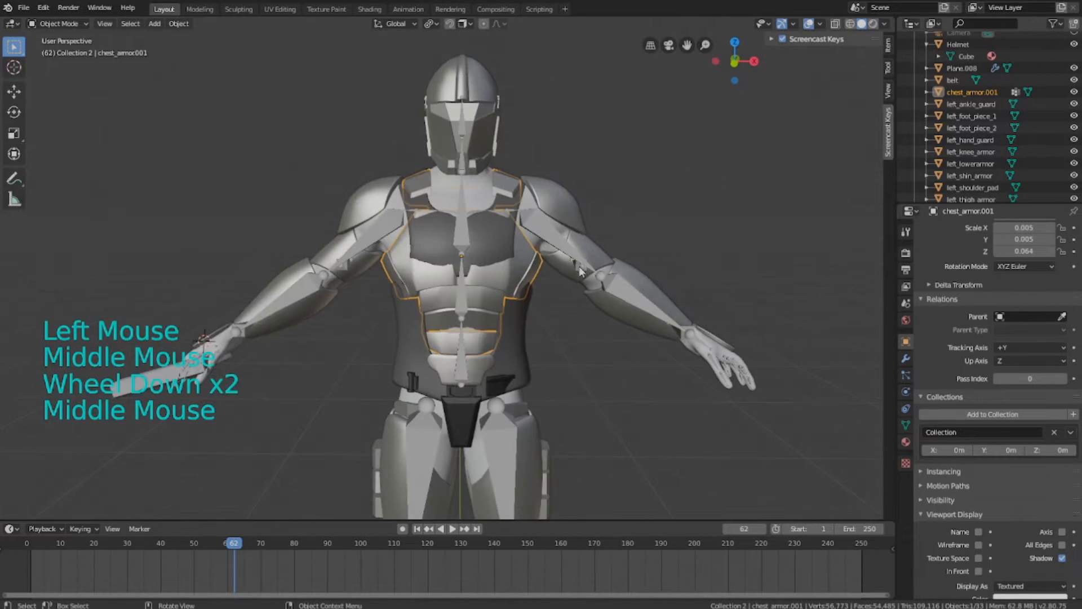
key(s)
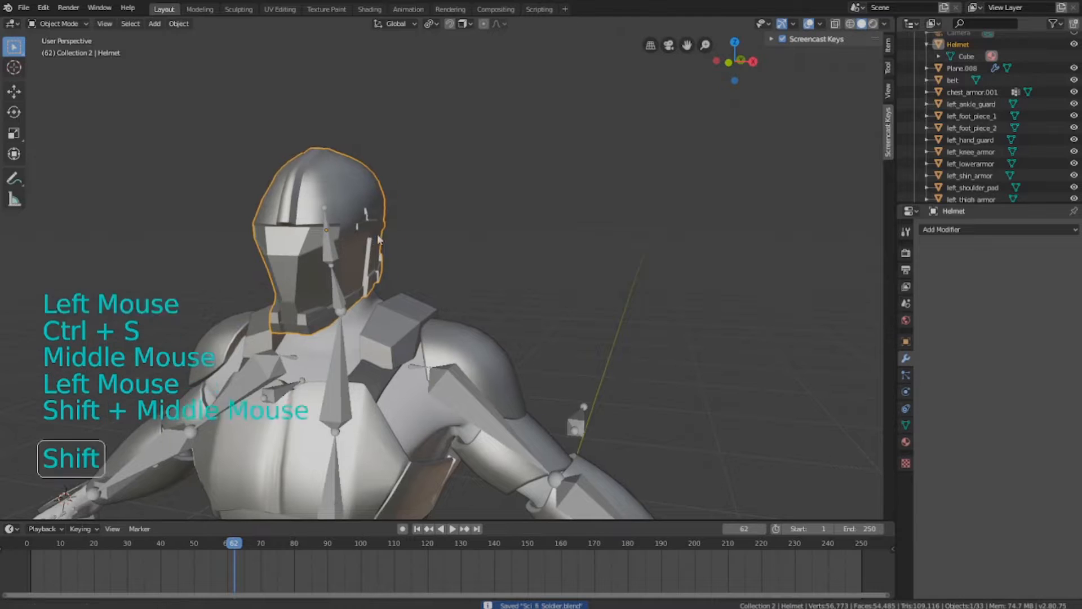
- Put the Armature in Pose Mode, pick the head bone, and parent the helmet to it
click(59, 24)
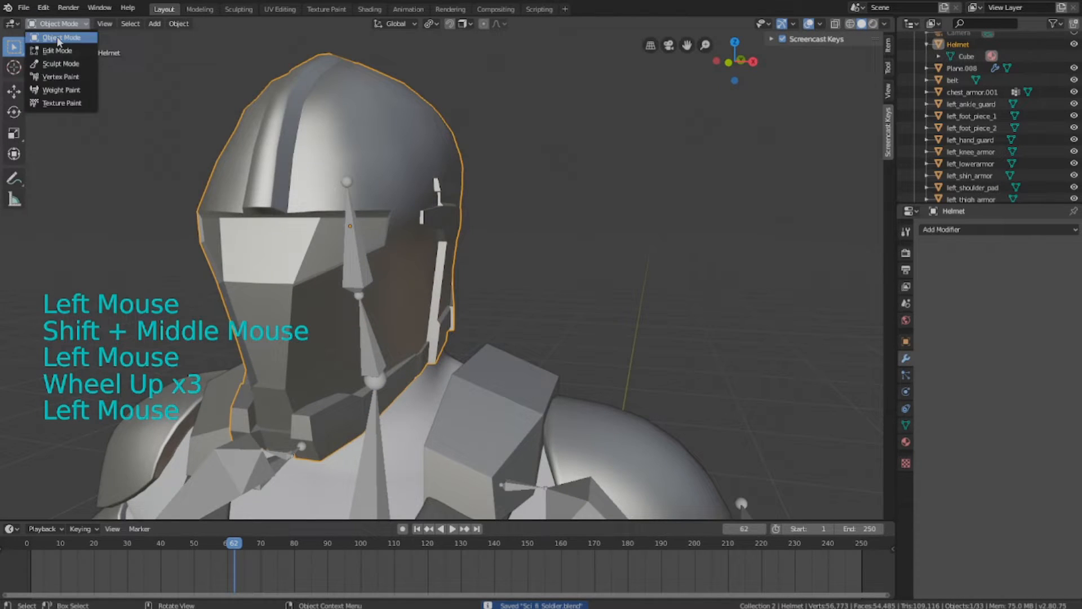
click(61, 38)
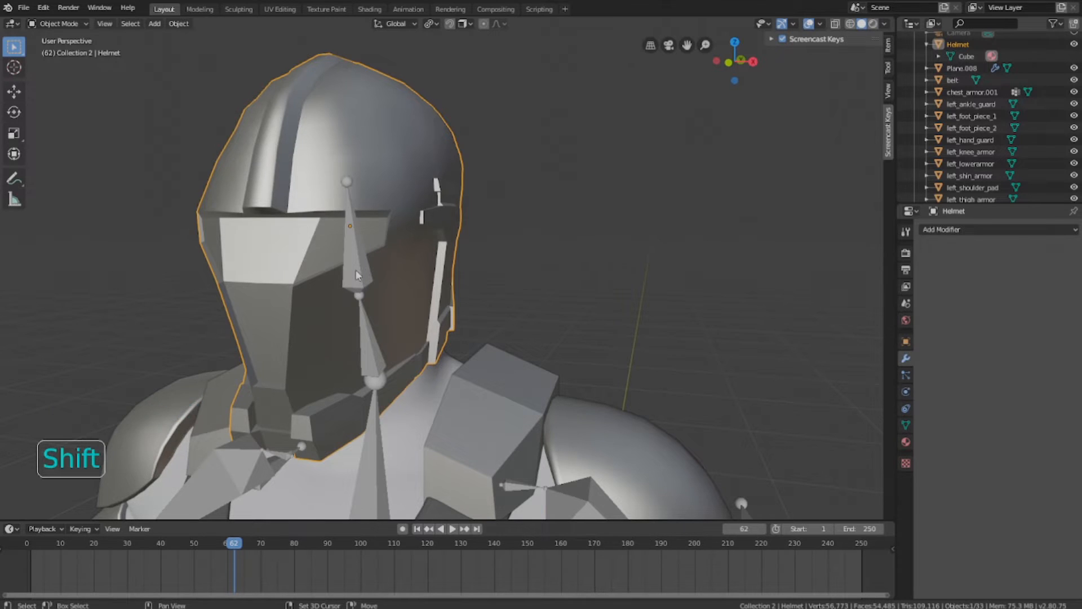
click(59, 23)
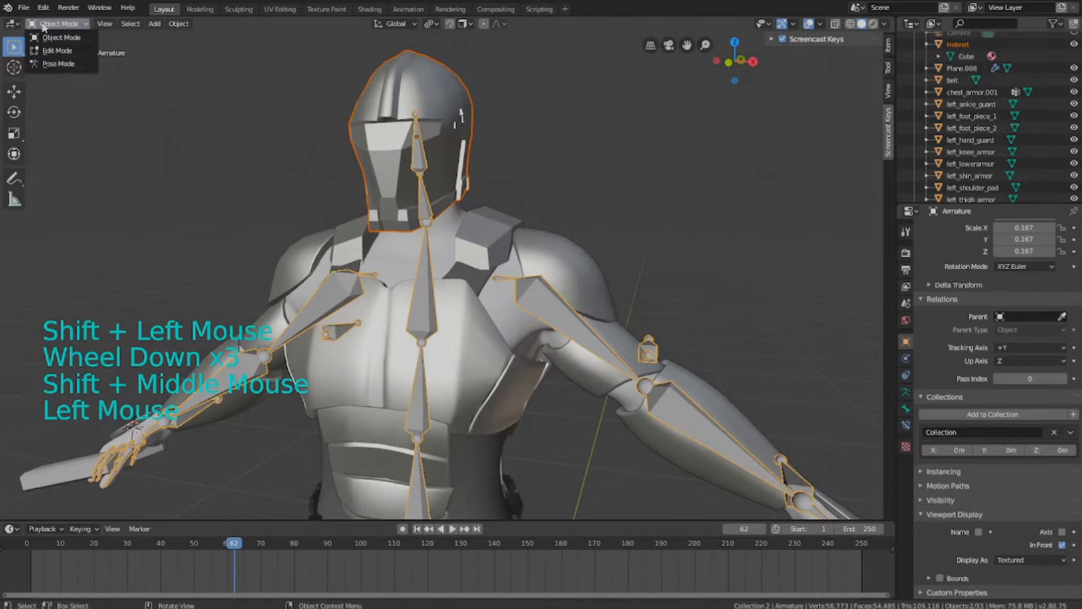
click(58, 63)
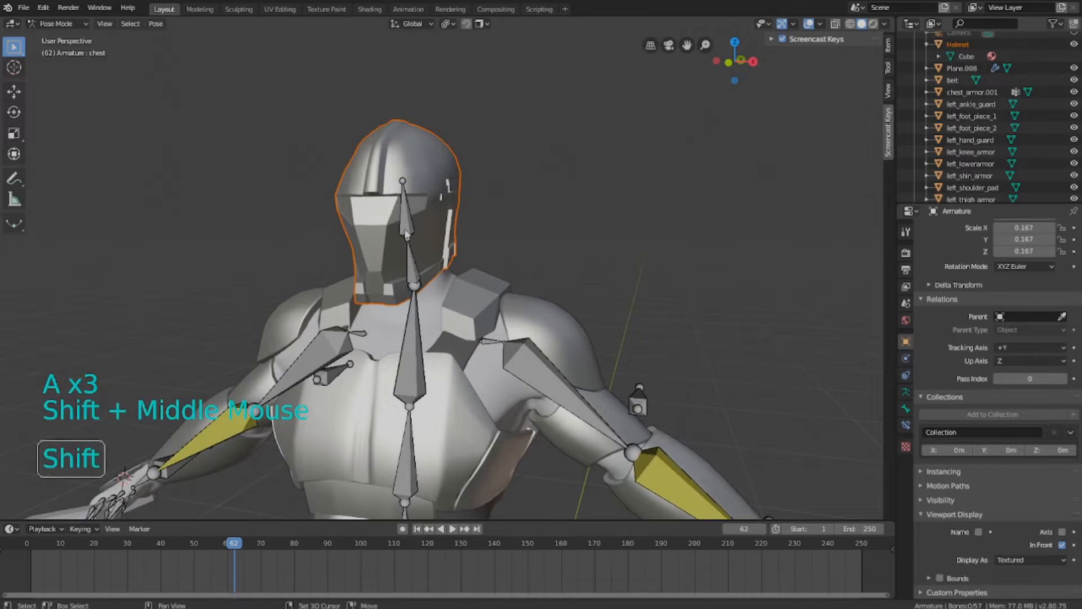
click(406, 214)
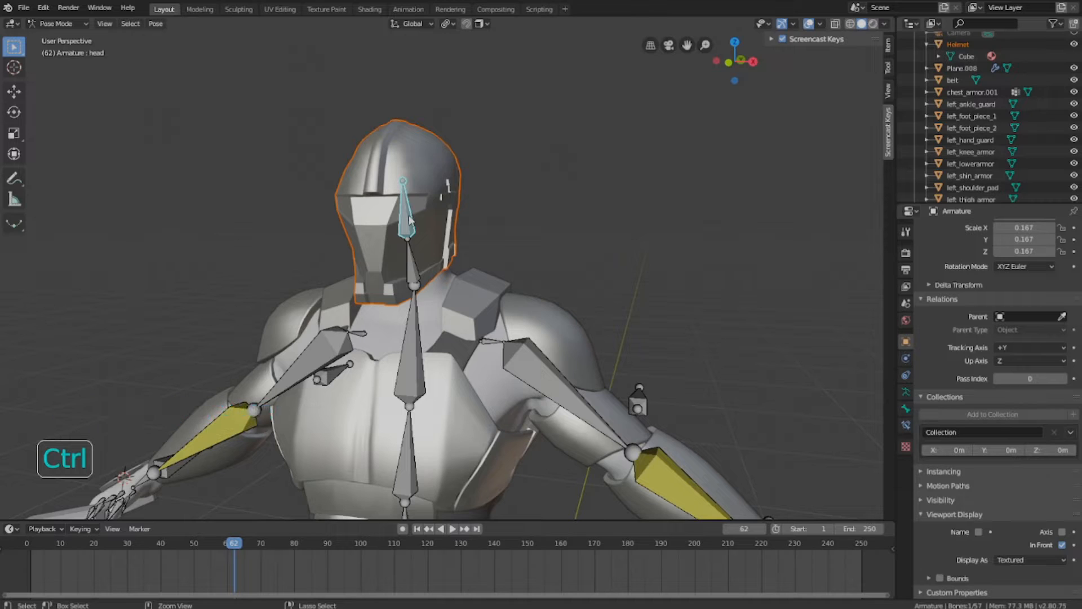
key(ctrl+p)
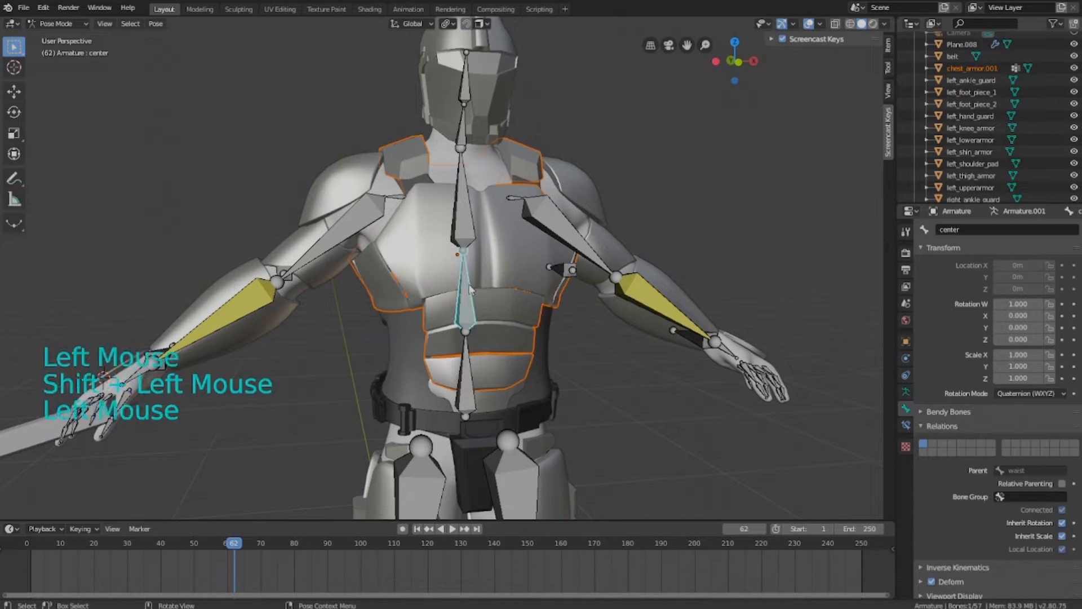
- Parent chest_armor.001 to the rig's center bone with Ctrl+P > Bone, then save
scroll(down, 3)
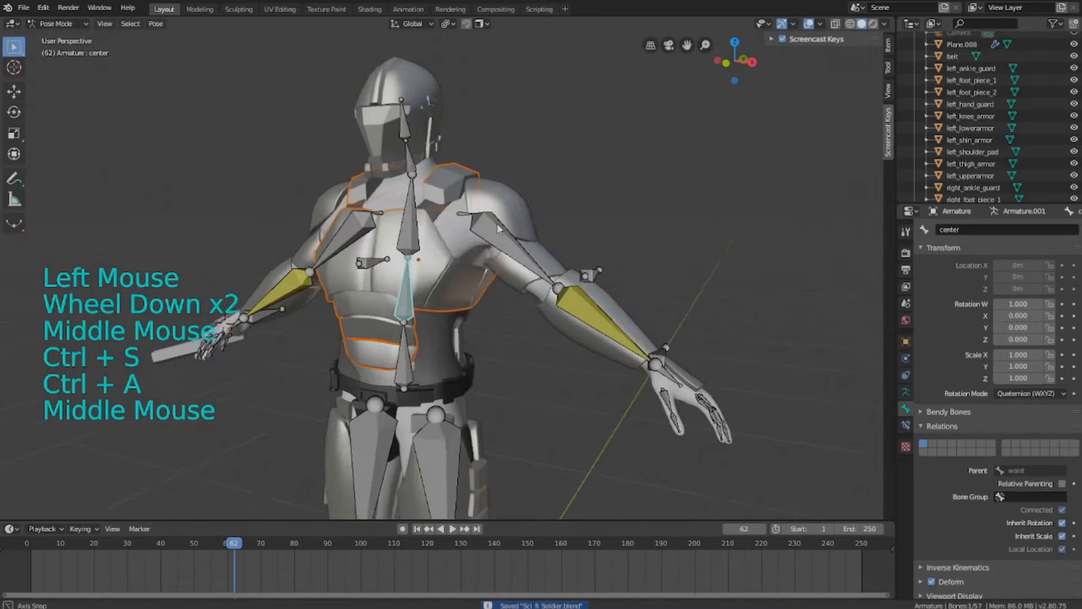
key(r)
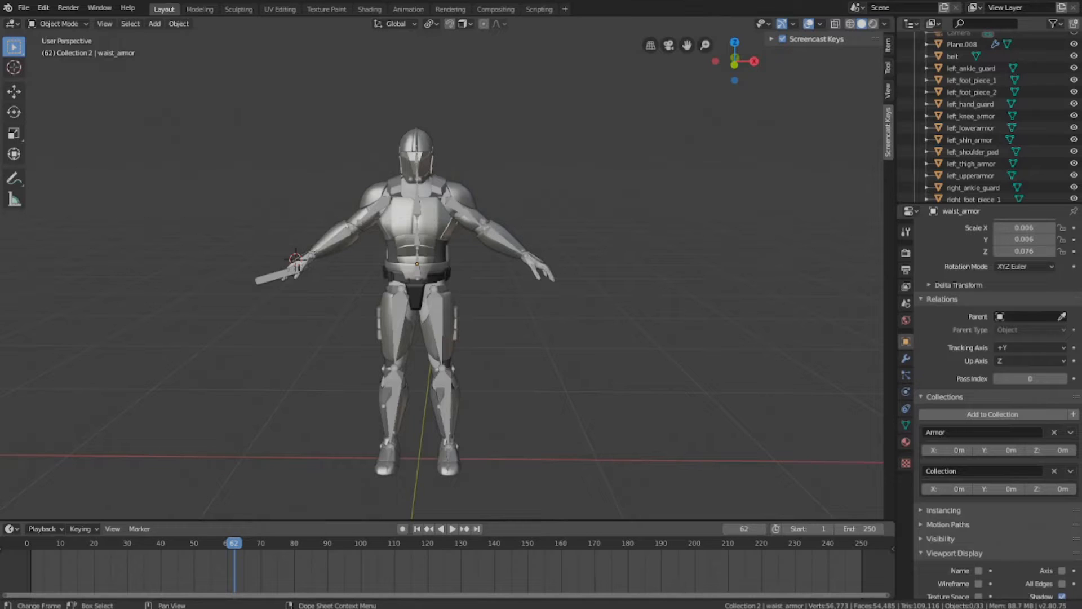
- Zoom toward the feet to inspect the leg and foot armor, then select the thigh armor
scroll(up, 3)
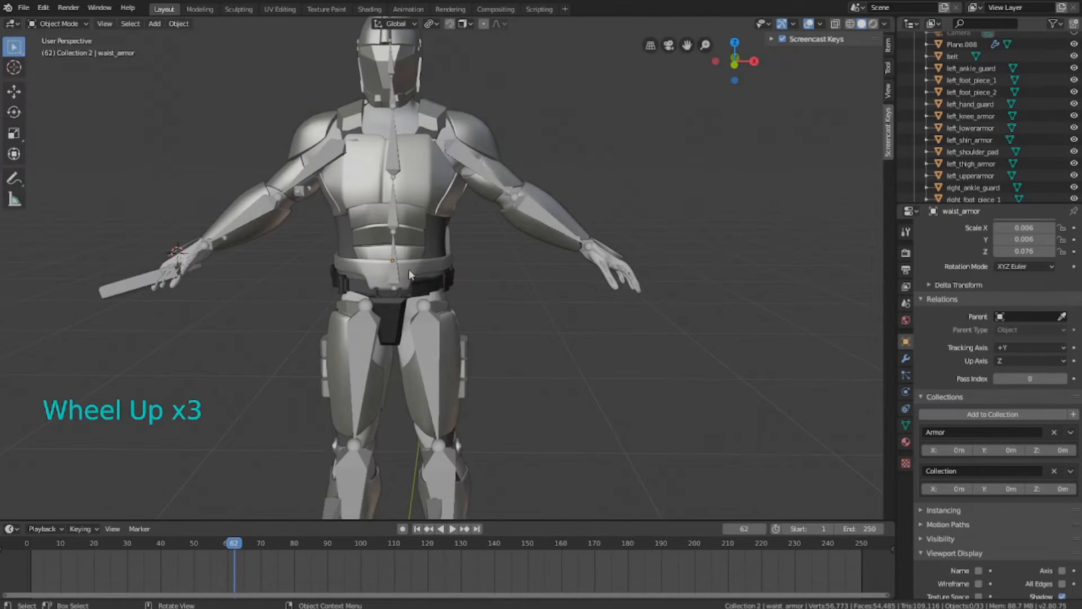
scroll(up, 3)
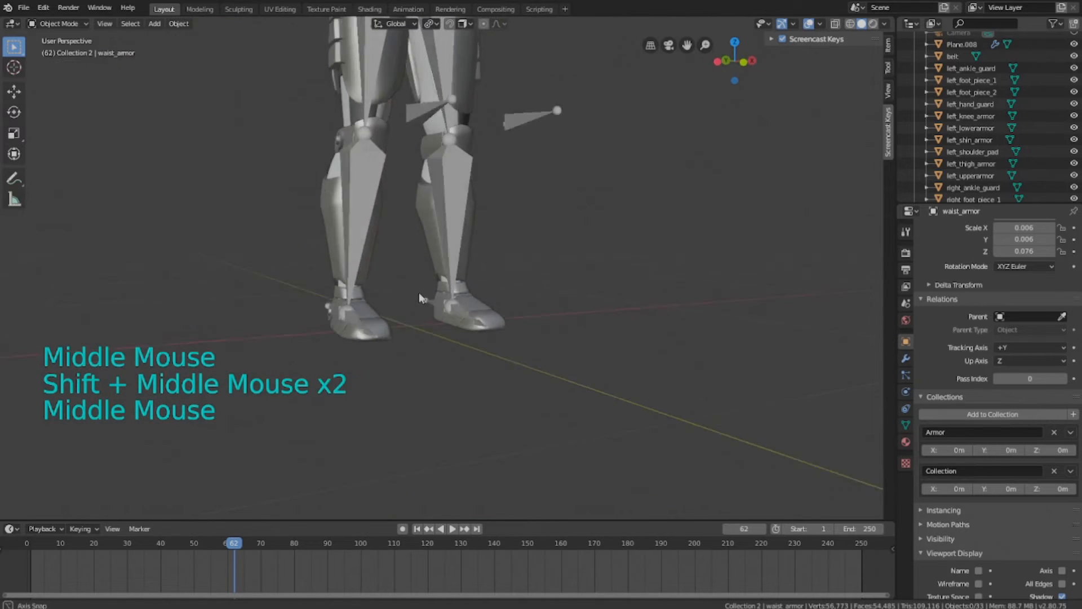
click(483, 415)
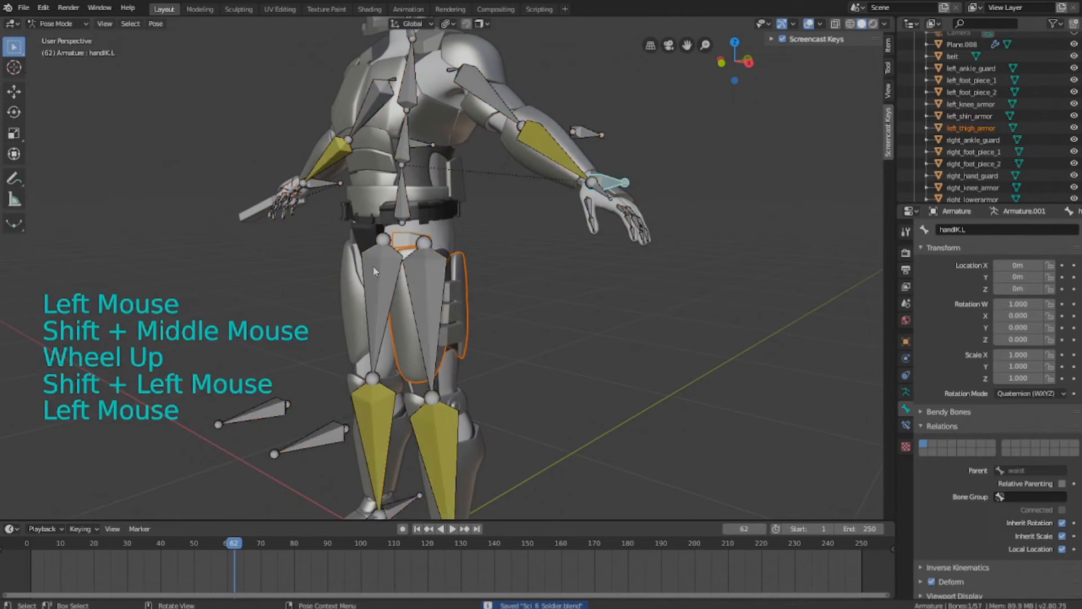
- Parent left_knee_armor to shin.L and test the leg by moving and rotating ankleIK.L
click(435, 427)
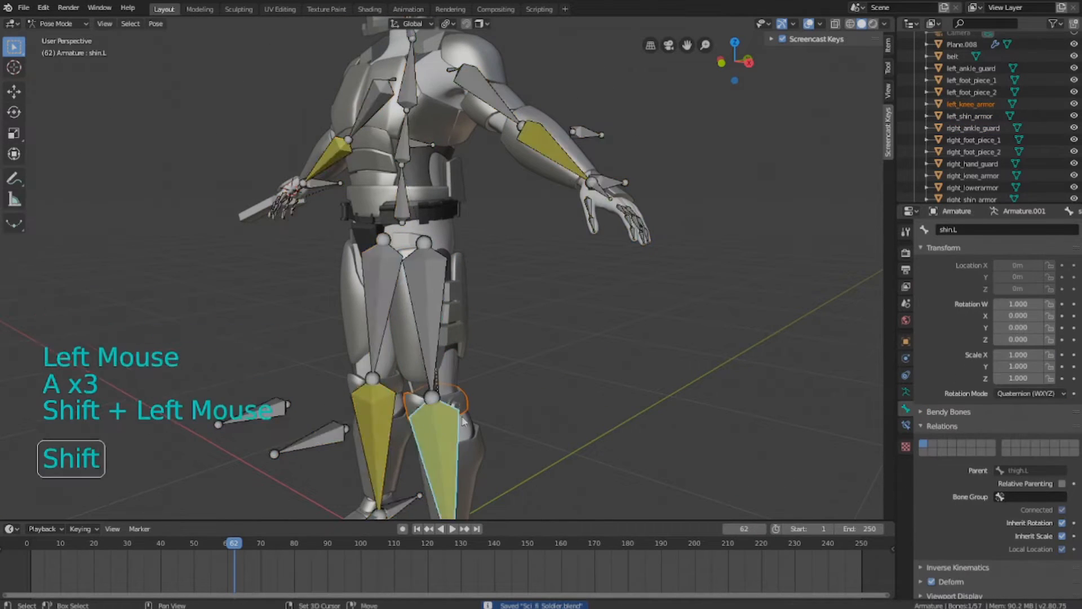
key(g)
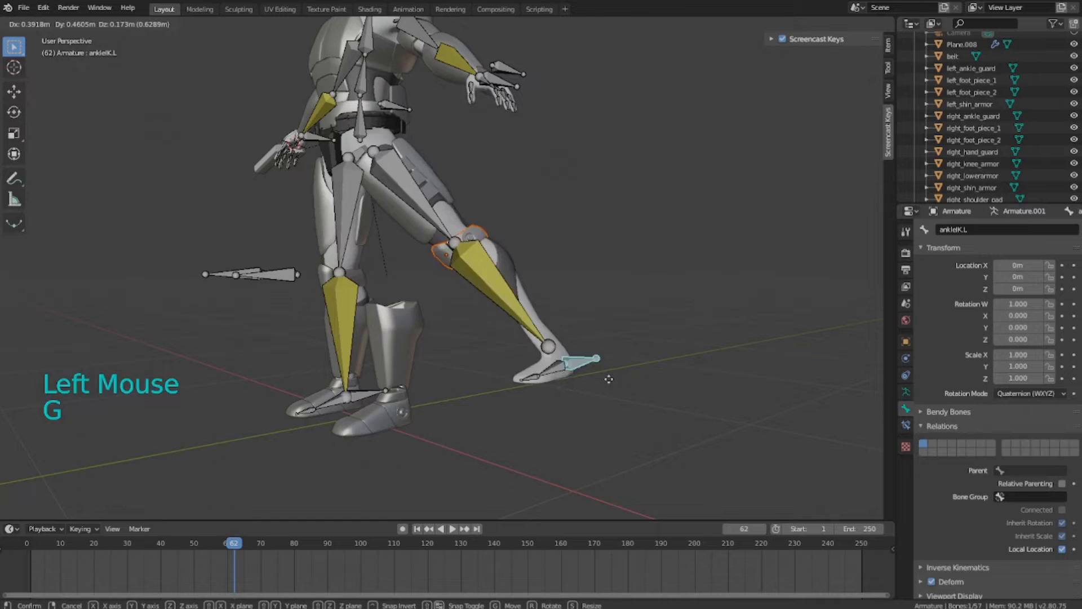
key(ctrl+p)
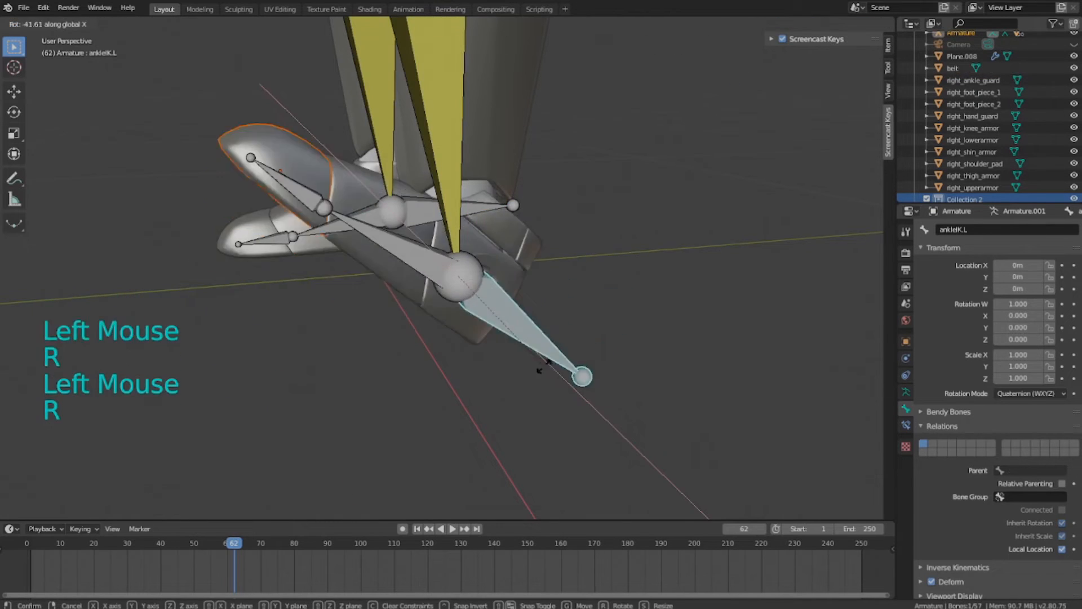
key(ctrl+s)
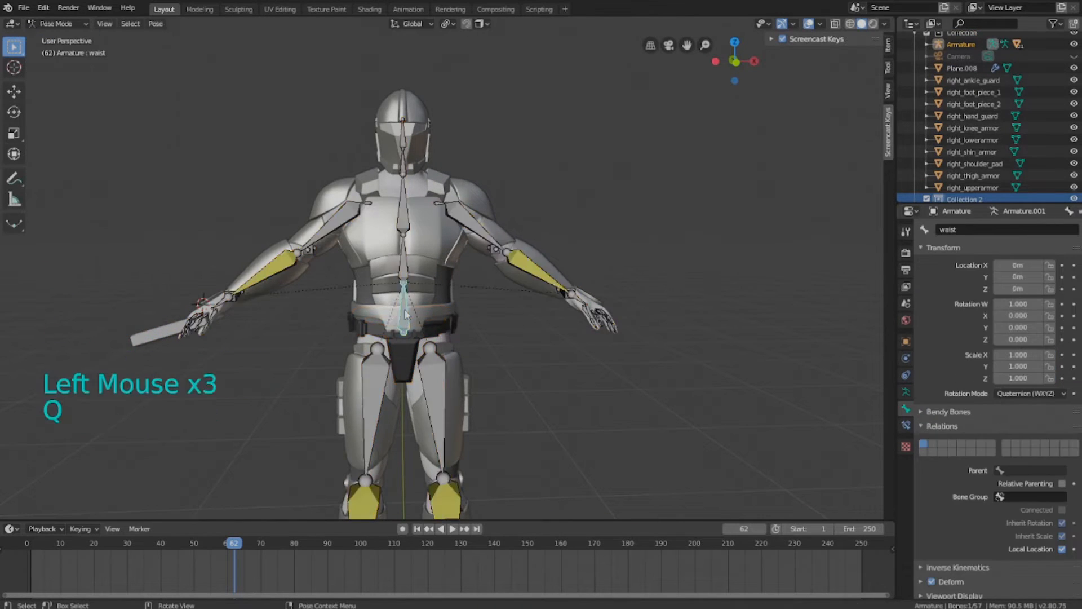
- Parent the right shoulder pad to the bicep.R bone and select the right upper arm armor
scroll(up, 3)
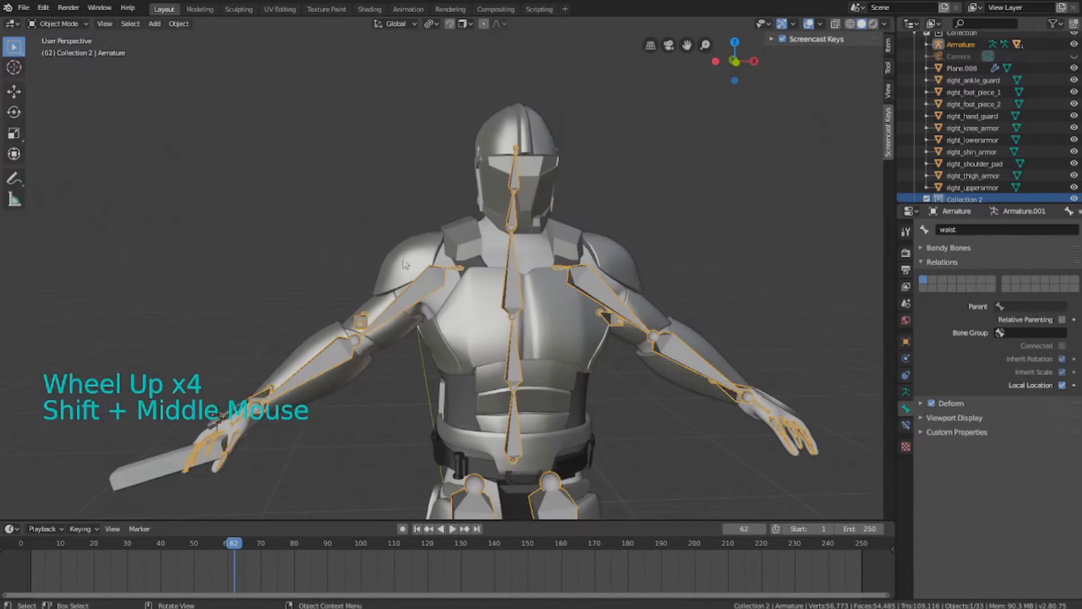
key(ctrl+p)
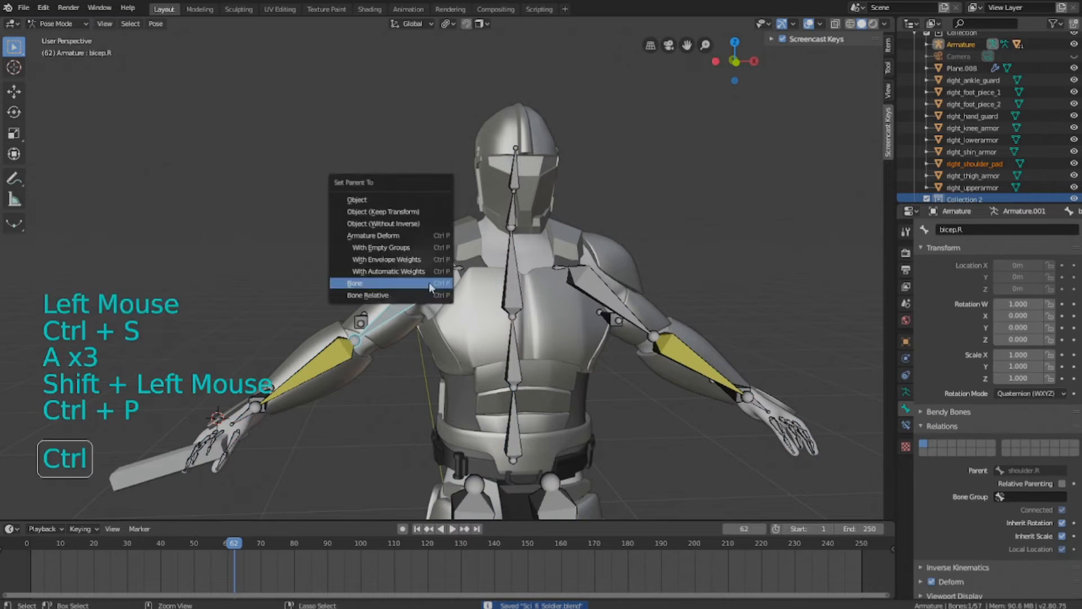
click(354, 283)
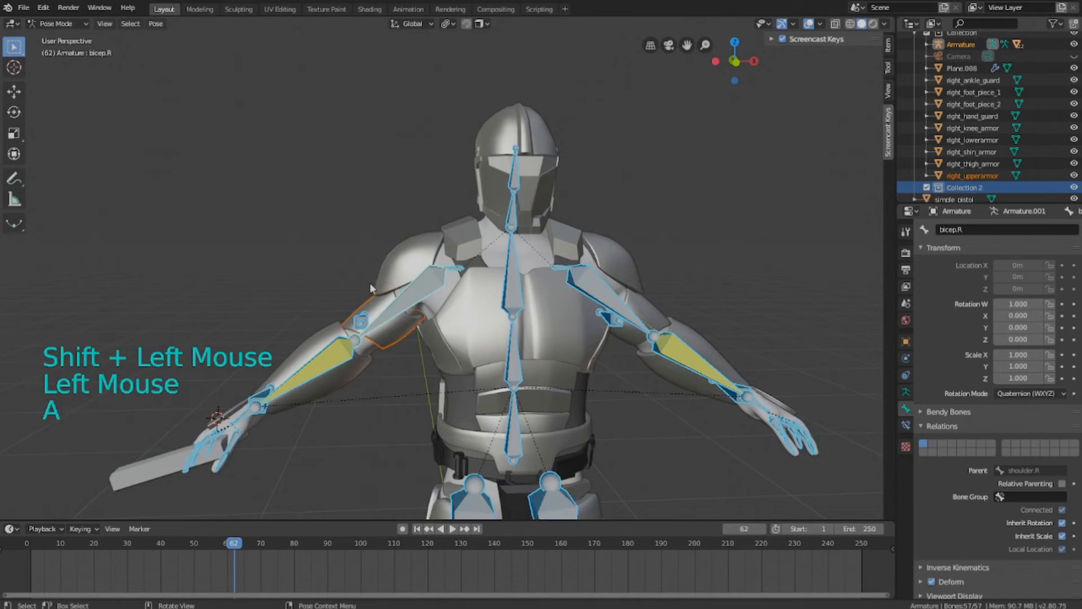
click(57, 23)
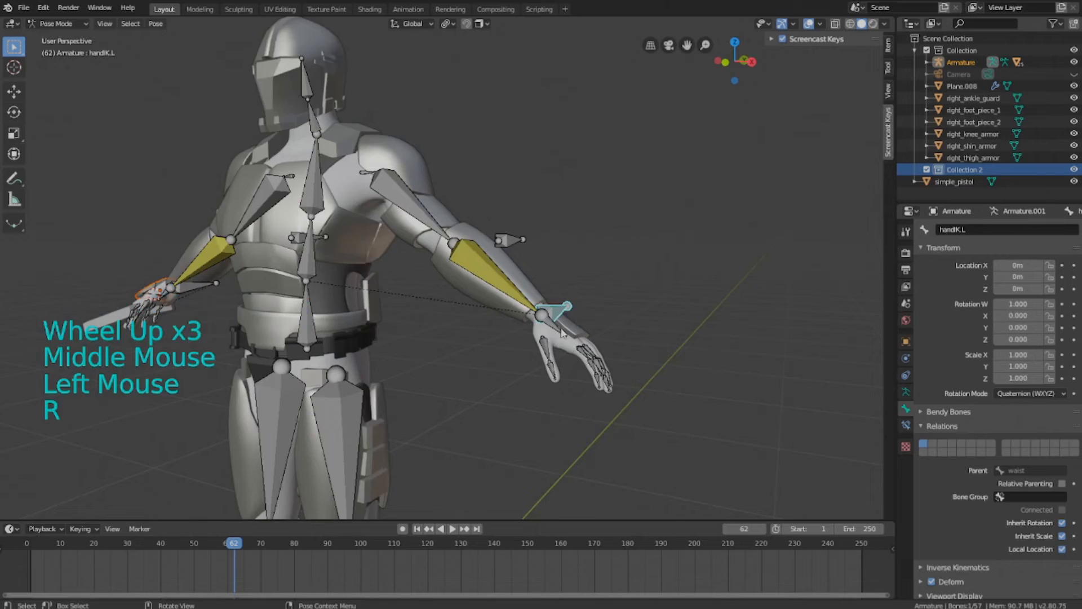
- Parent the right upper arm armor, thigh armor, and ankle guard (ankleIK.R) to their bones
key(ctrl+p)
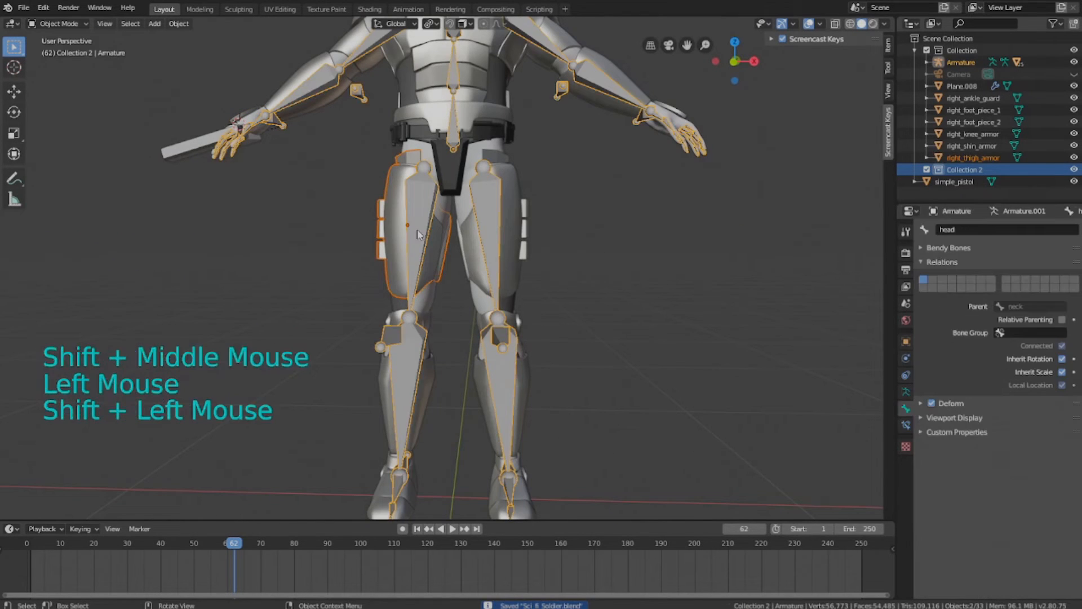
key(ctrl+p)
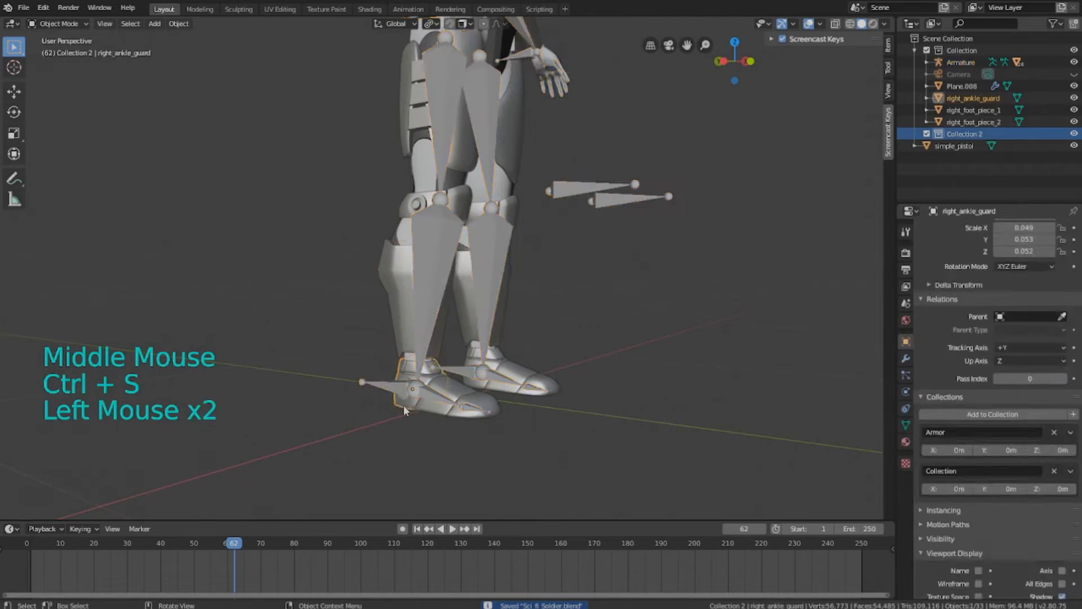
key(ctrl+p)
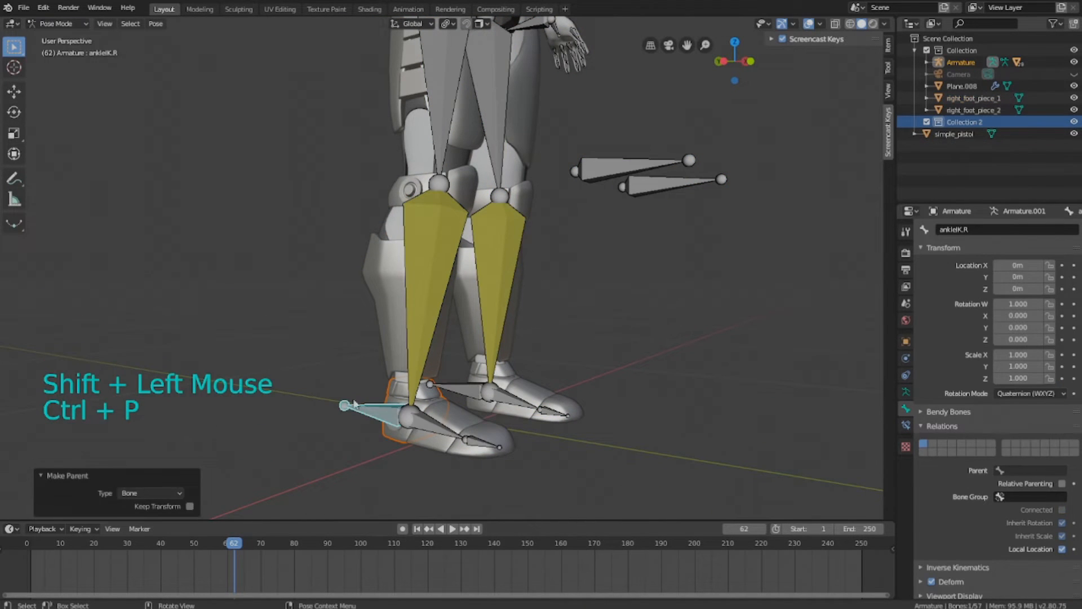
- Parent both right boot armor pieces to the right foot bone
key(ctrl+p)
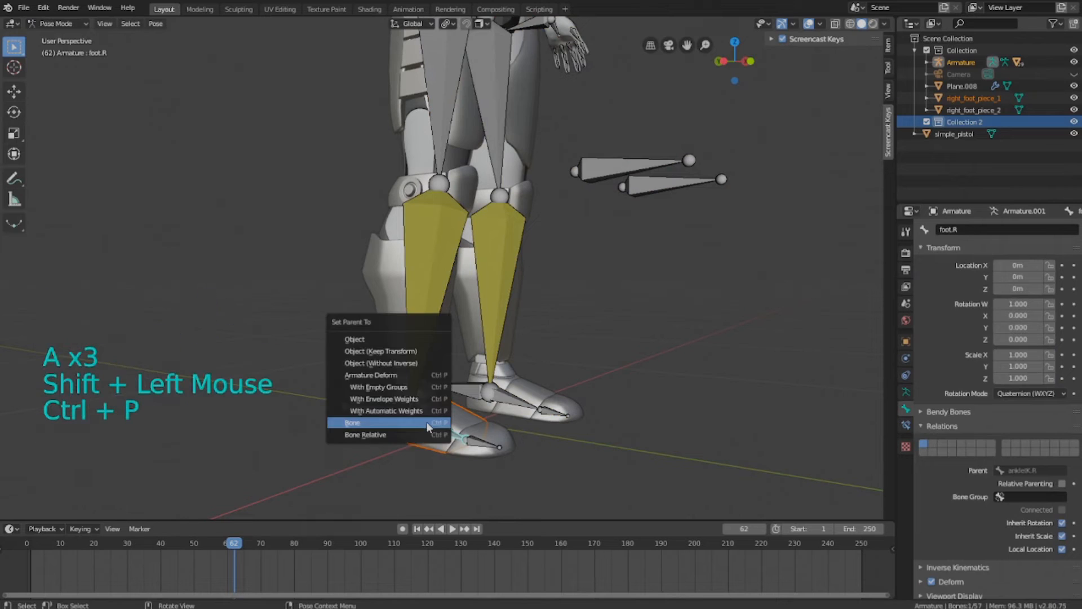
click(352, 422)
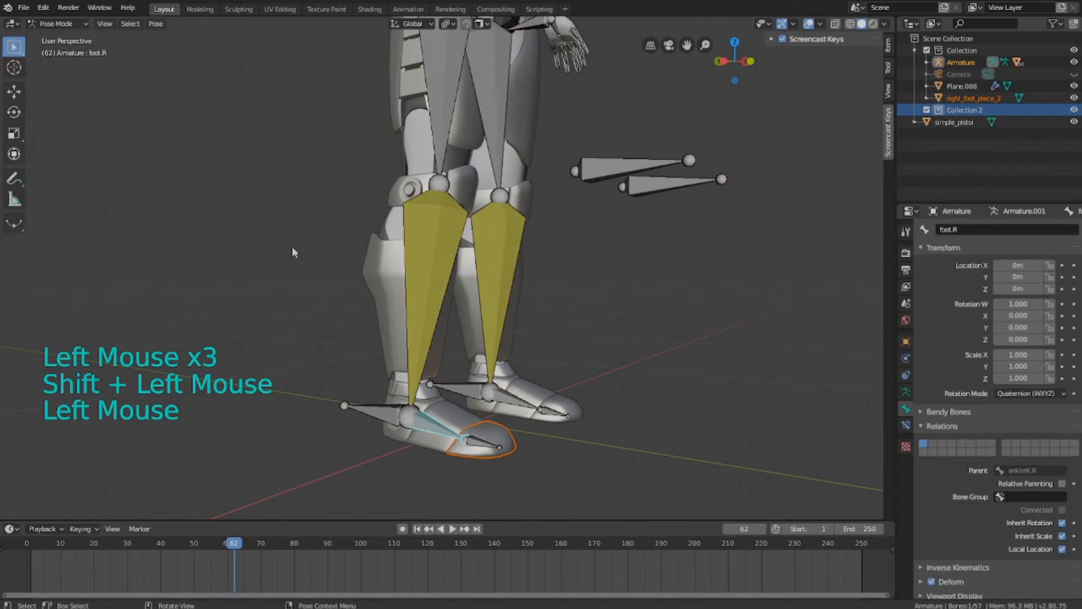
key(g)
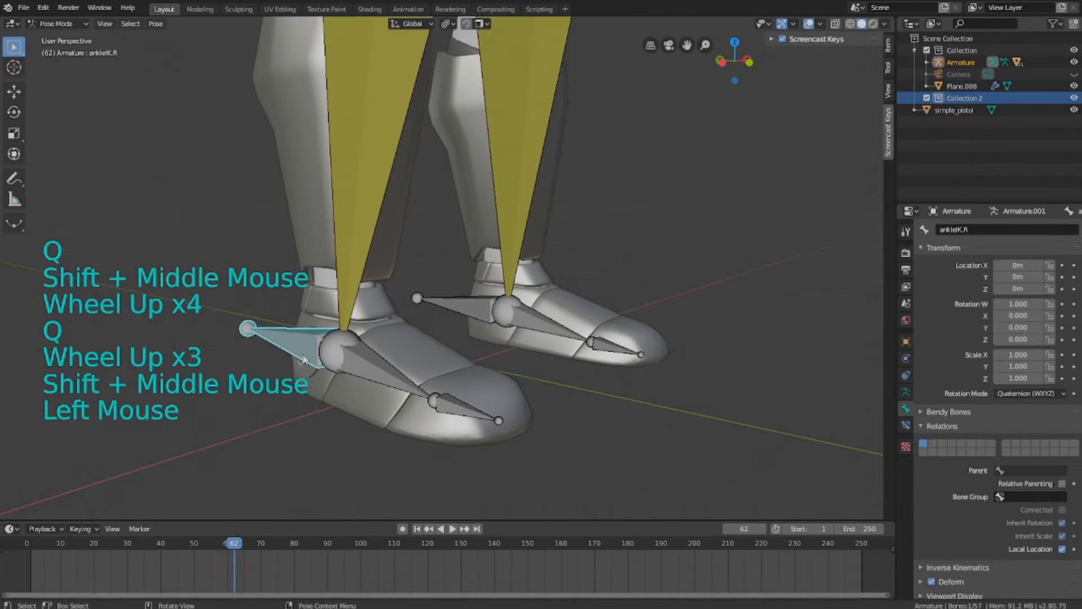
- Rotate toe.R to test the boot armor, clear the rotation, save, and exit Pose Mode
key(r)
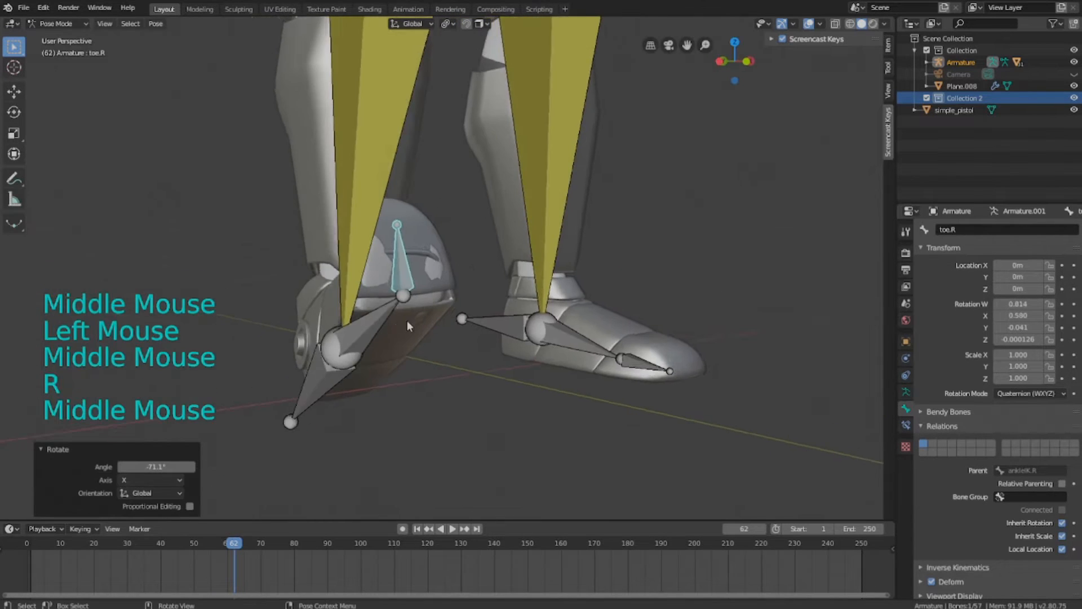
scroll(up, 3)
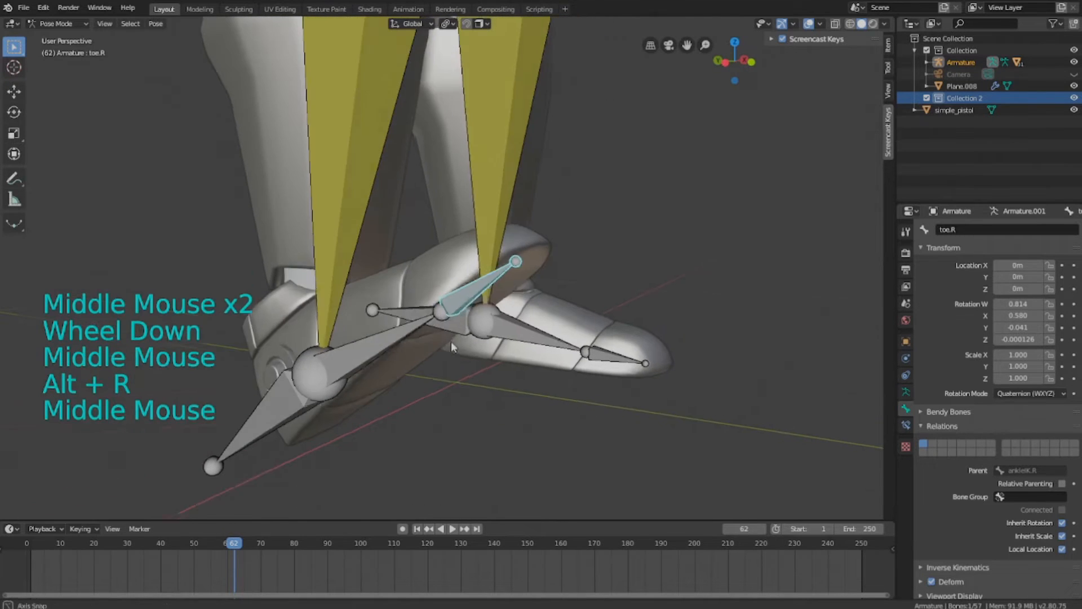
key(alt+r)
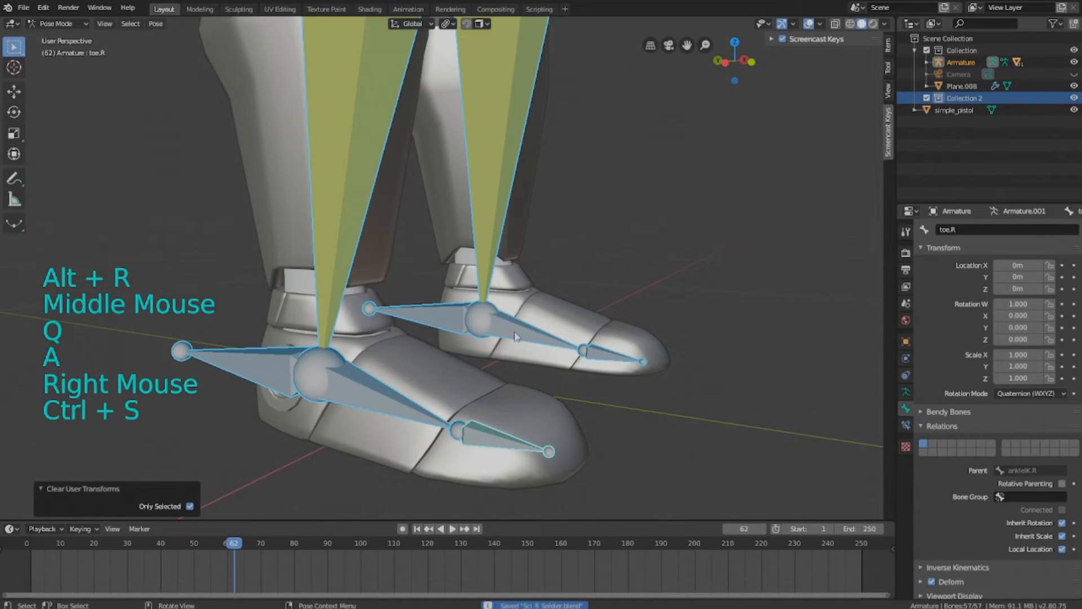
key(ctrl+s)
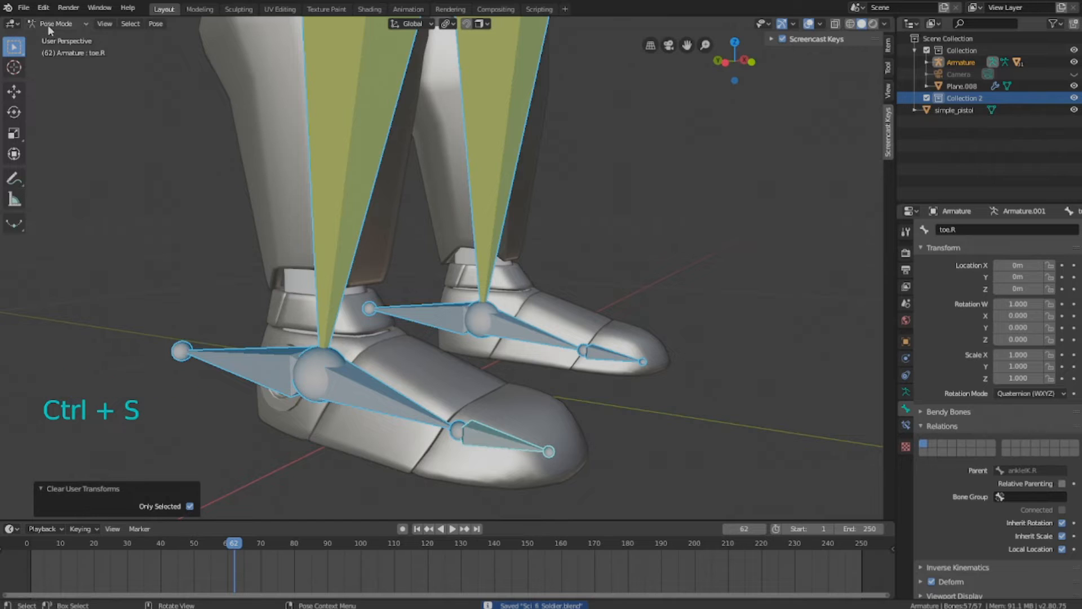
double_click(222, 271)
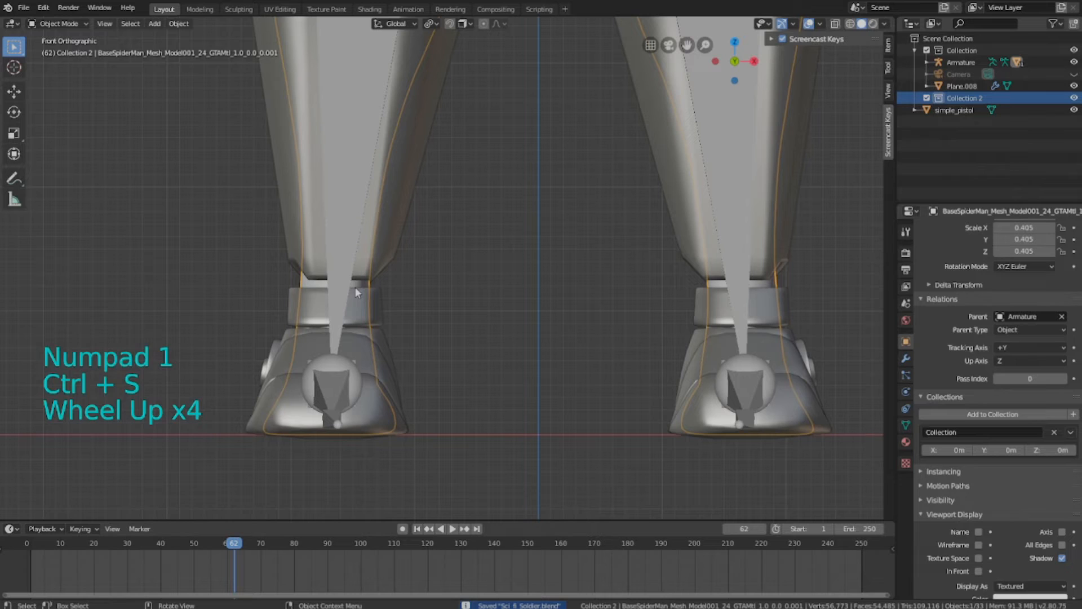
- Enter Edit Mode on the base body mesh
key(Tab)
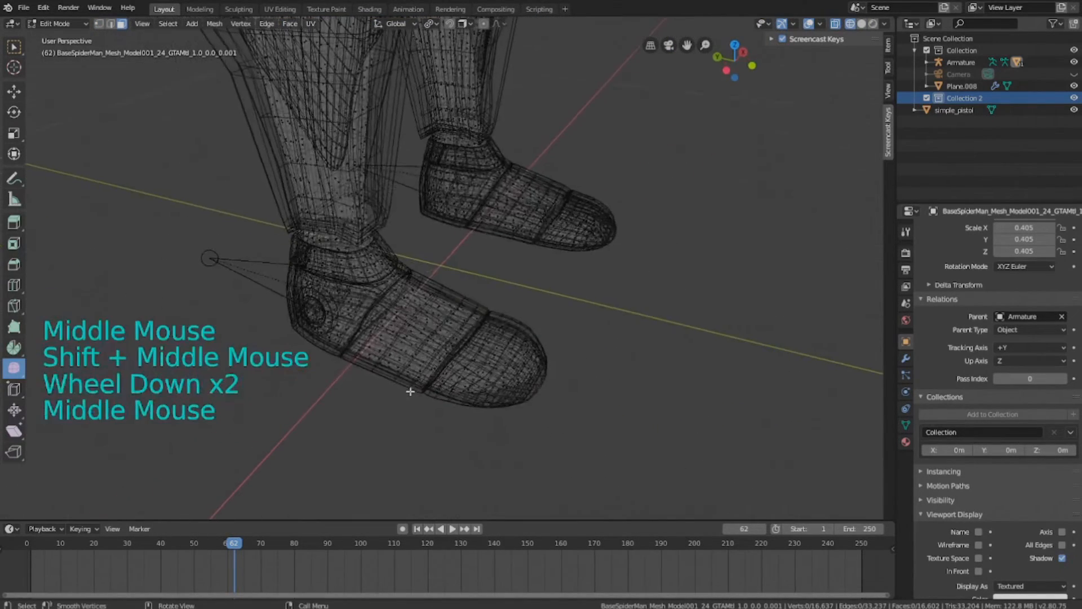
- Circle-select the base mesh's foot faces hidden under both boots, delete them, and save
key(c)
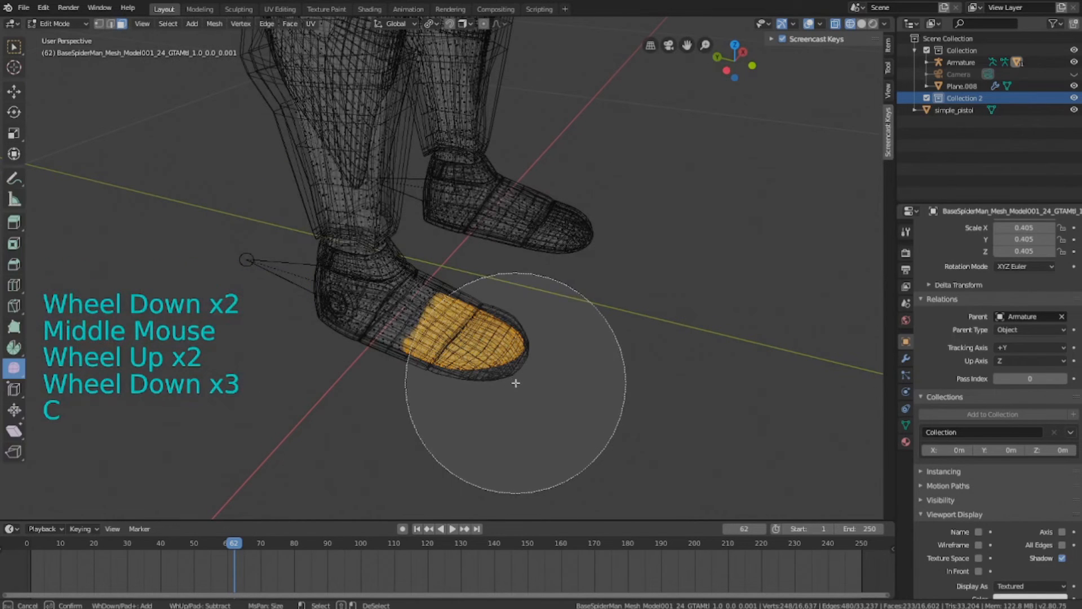
scroll(up, 3)
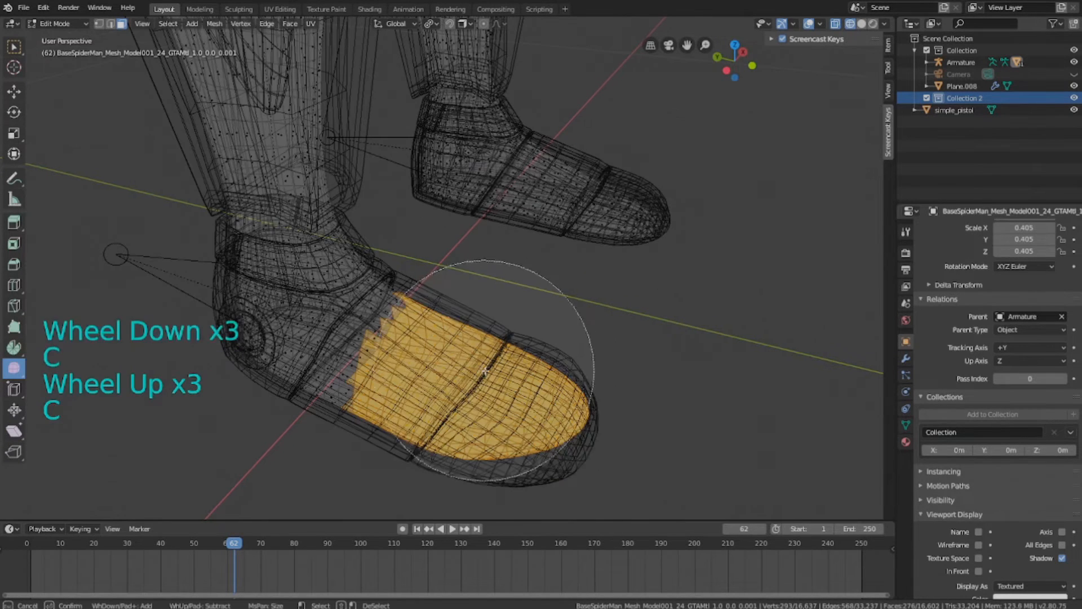
scroll(up, 3)
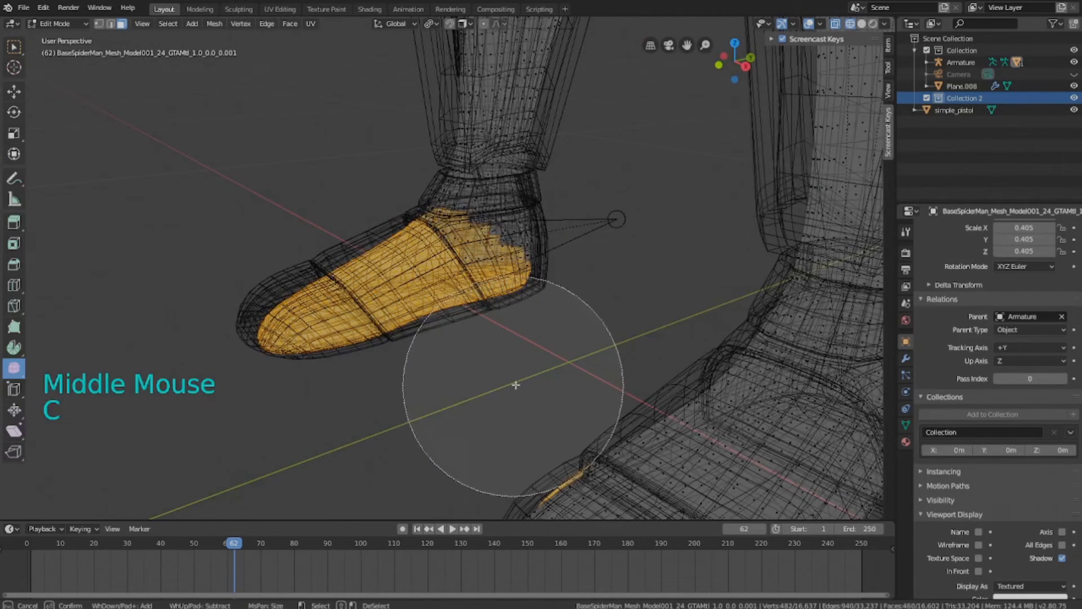
key(z)
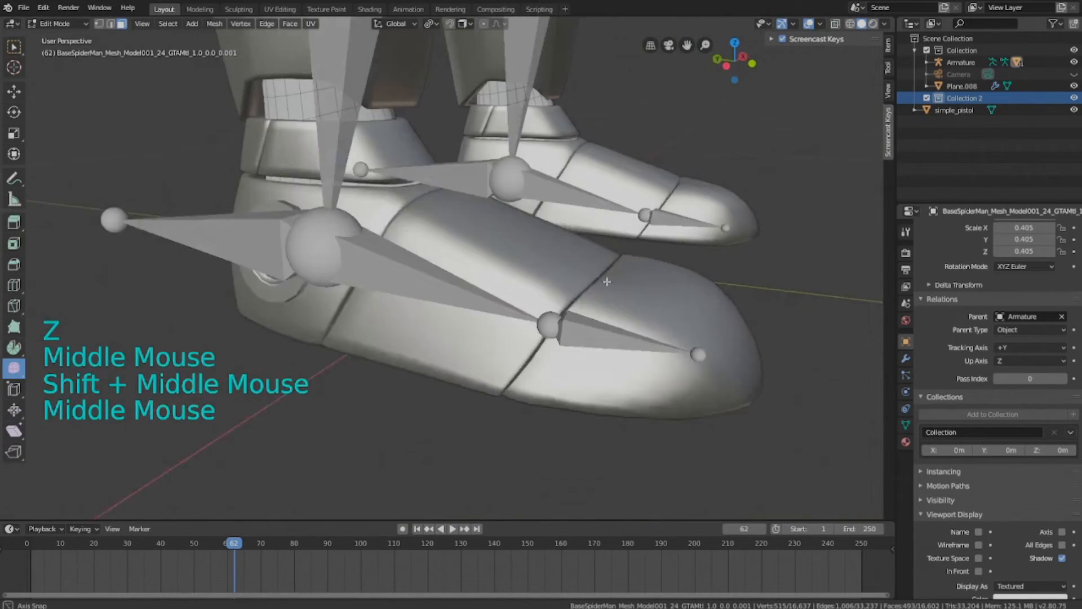
key(c)
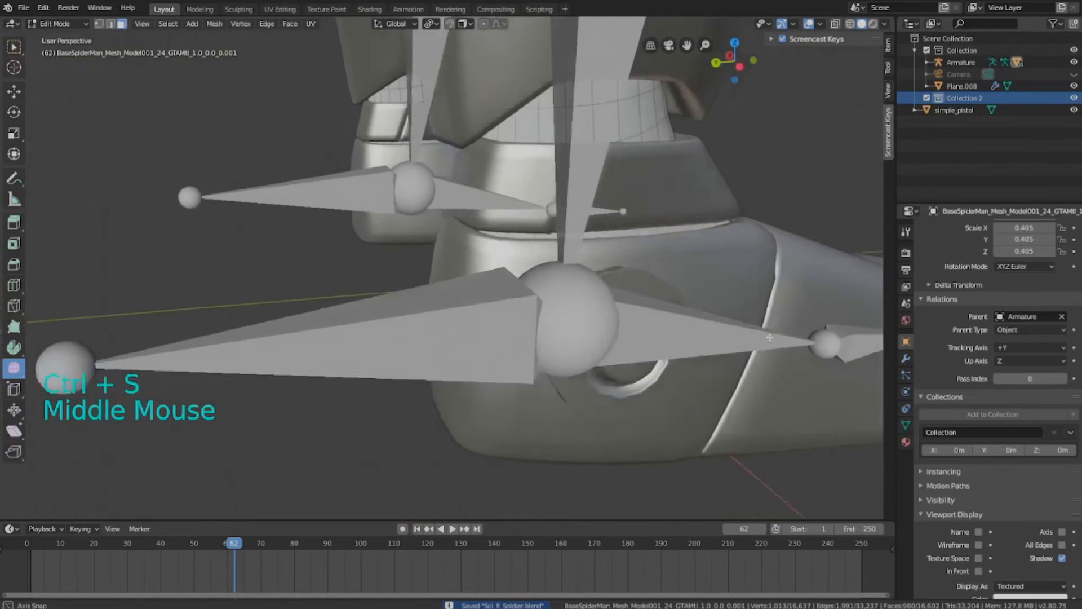
scroll(down, 3)
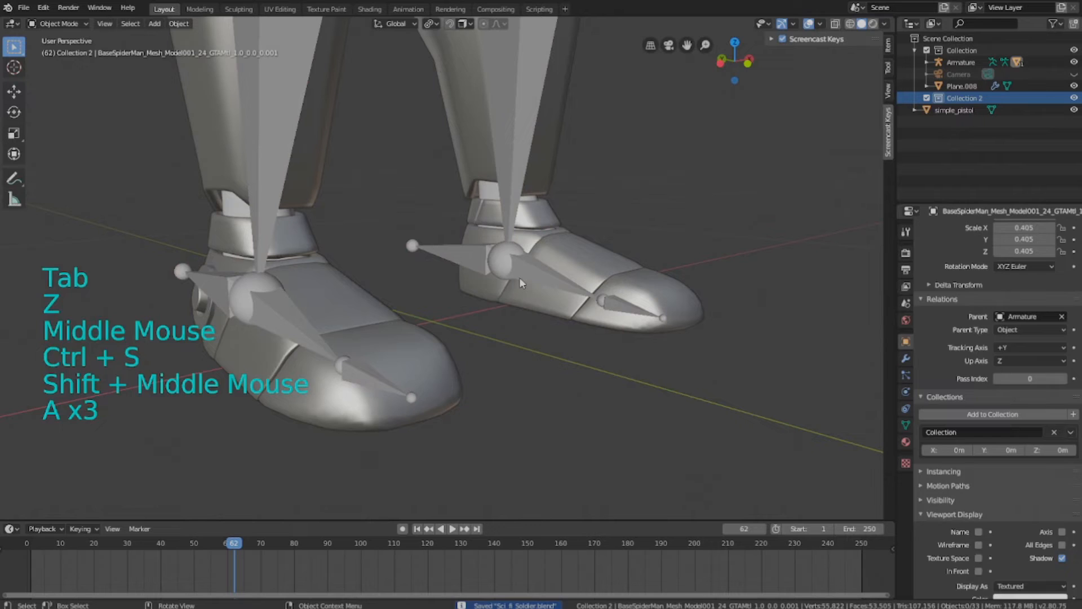
- Put the rig in Pose Mode and move the ankleIK.R control to test the trimmed boot
key(q)
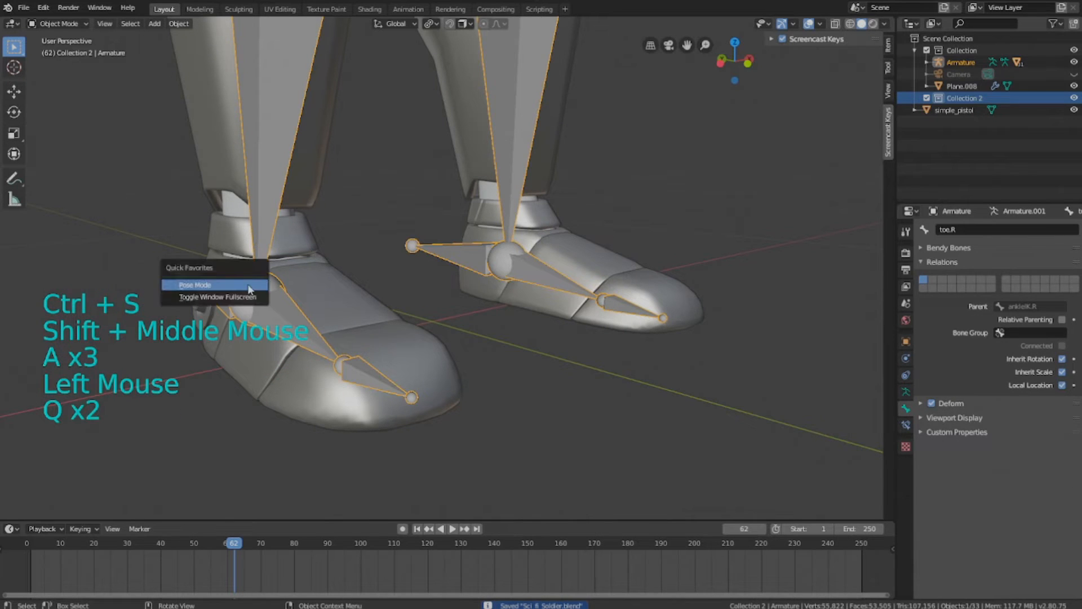
click(196, 284)
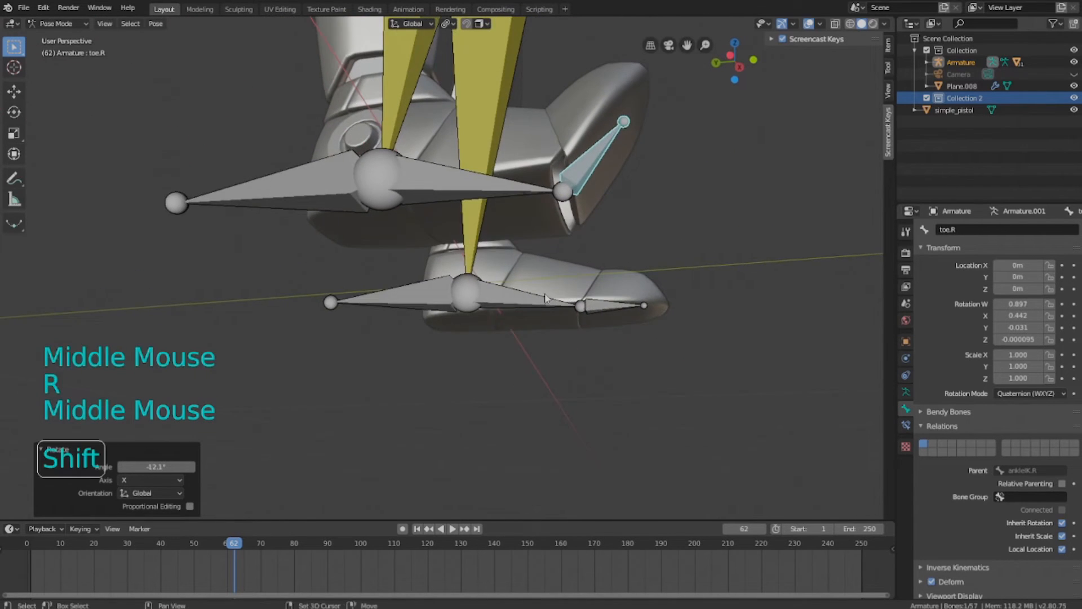
scroll(up, 3)
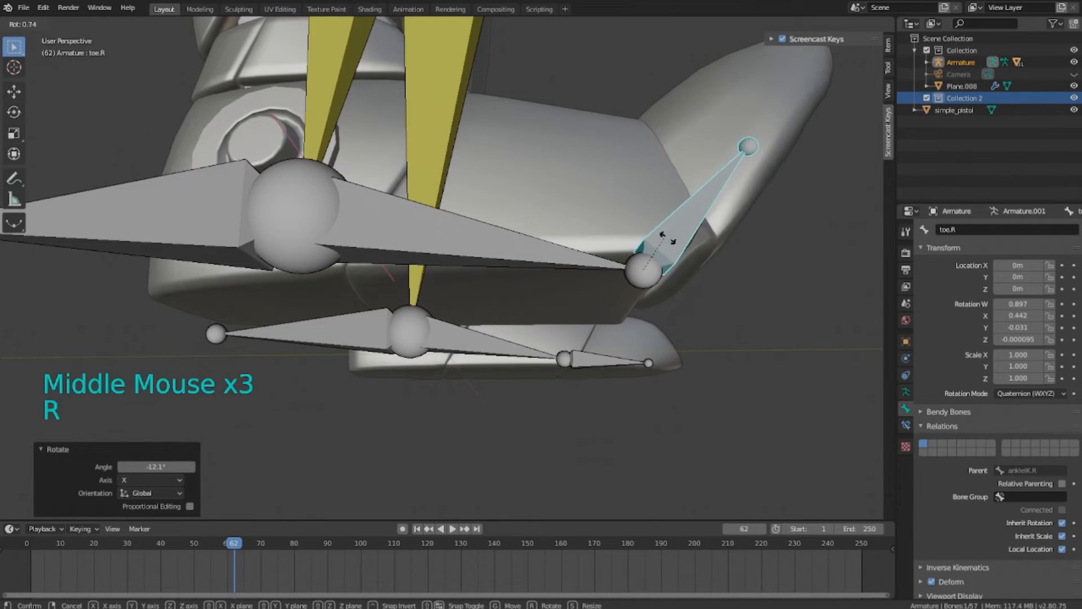
scroll(down, 3)
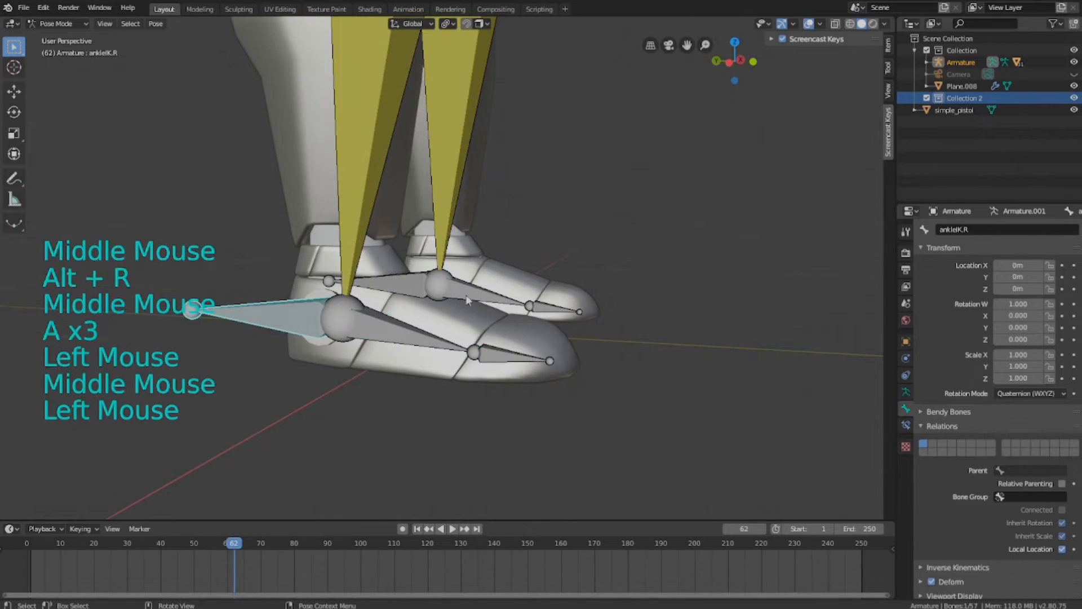
key(g)
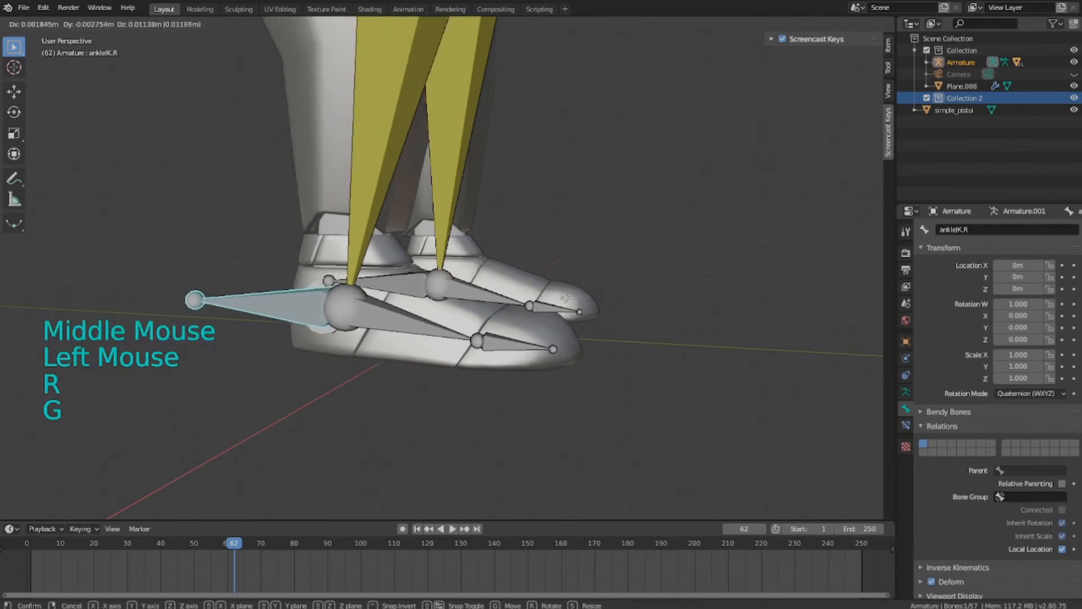
mouse_move(669, 311)
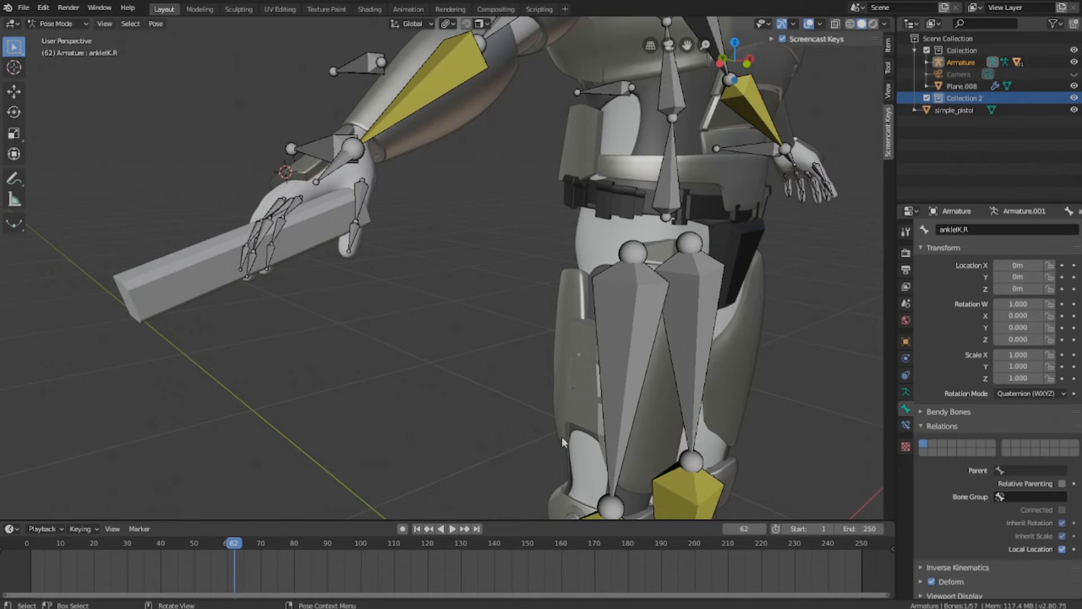
scroll(down, 3)
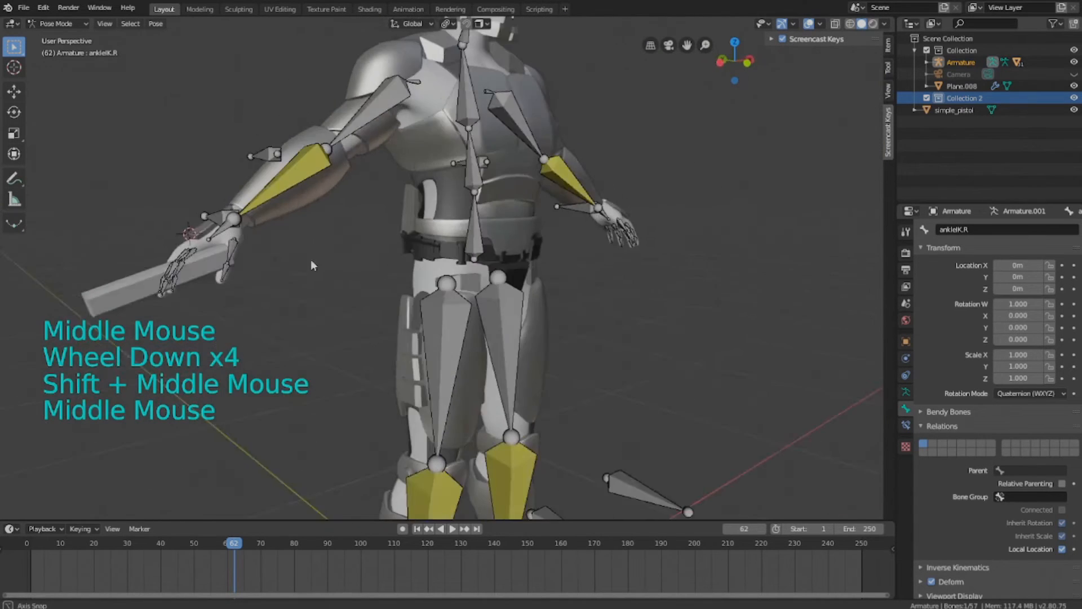
scroll(up, 3)
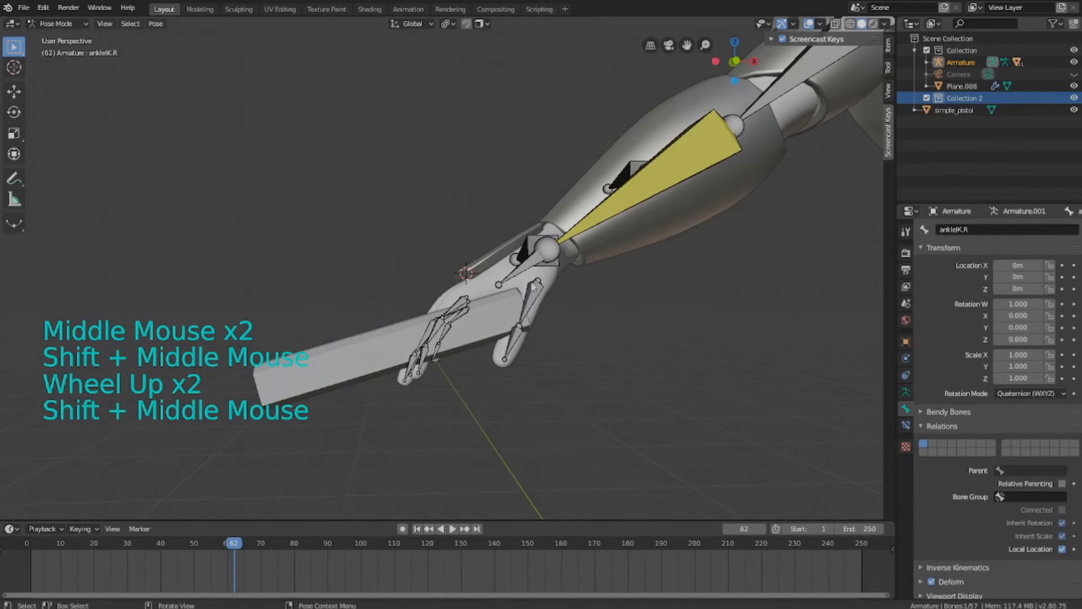
key(r)
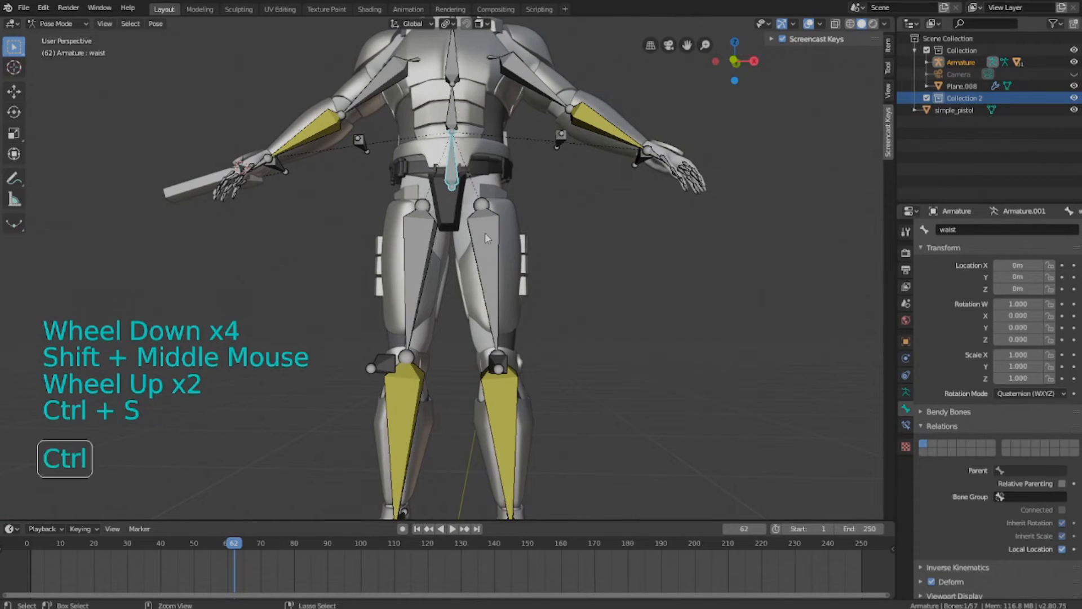
key(g)
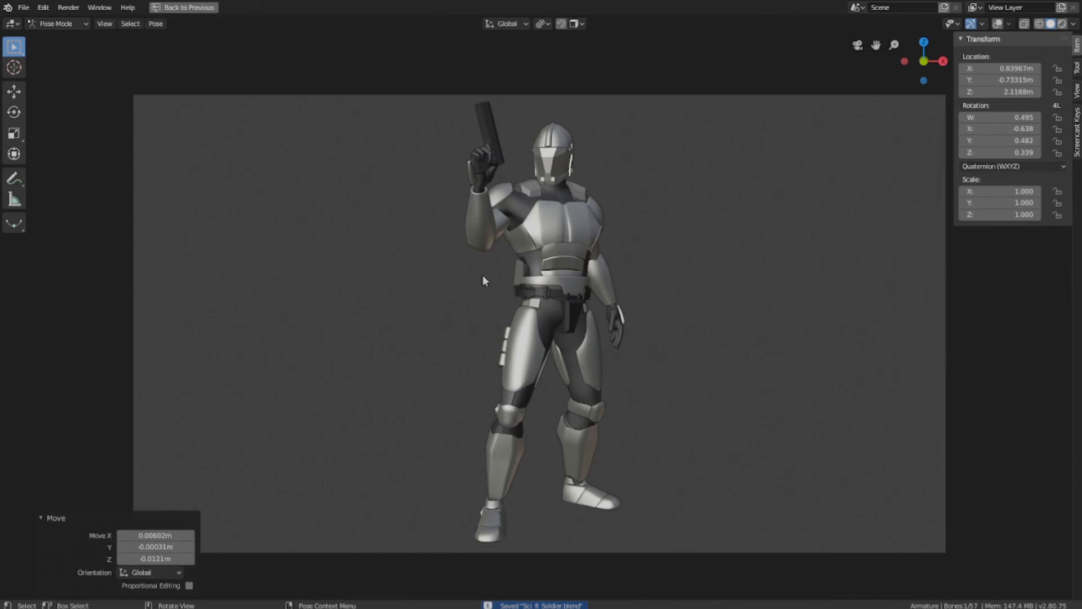
- Leave the maximized camera view with Back to Previous to show the posed rig
click(182, 7)
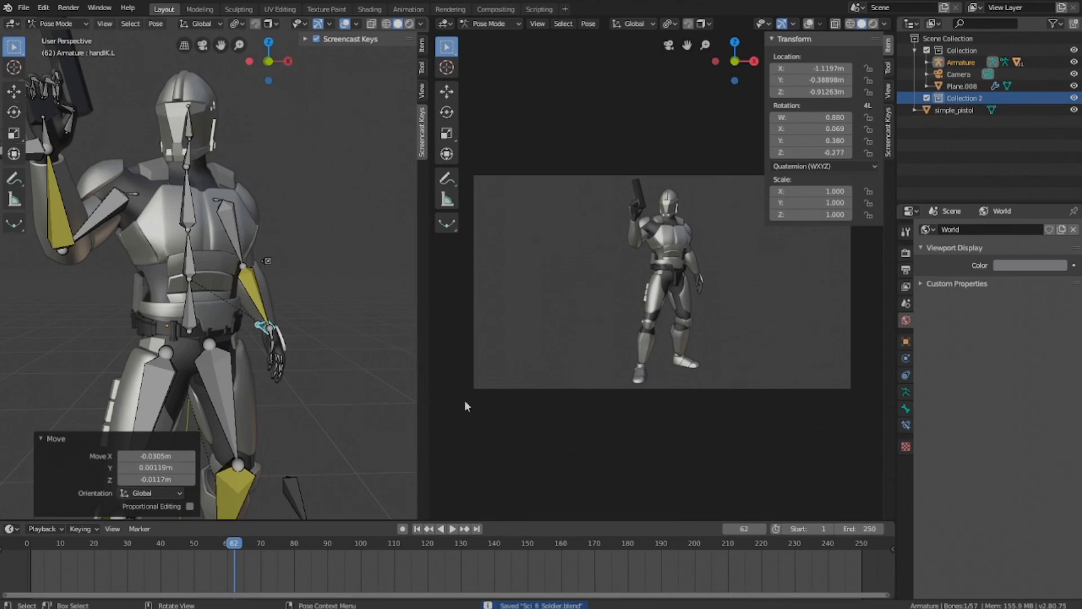